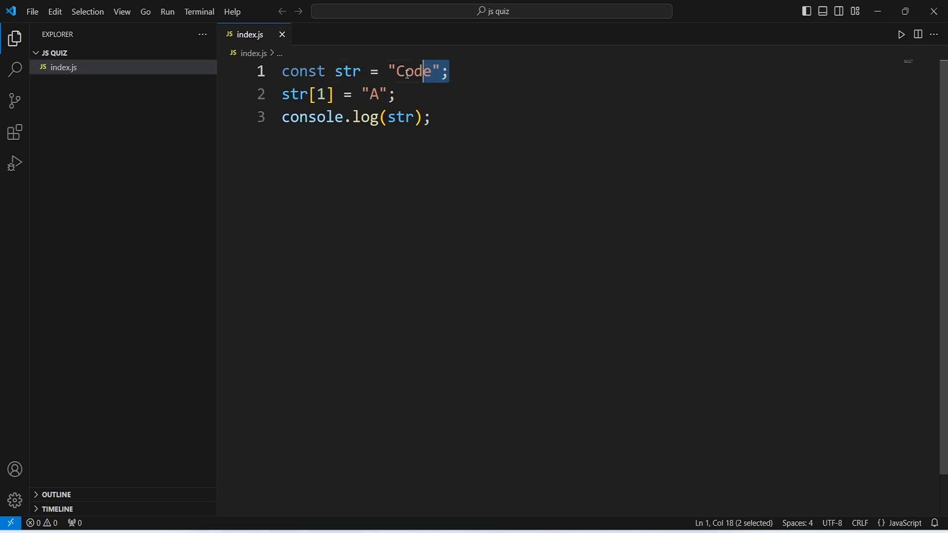
# Step: Highlight the "Code" string, the str variable and the str[1] index assignment
pyautogui.moveTo(424, 71); pyautogui.dragTo(326, 71)
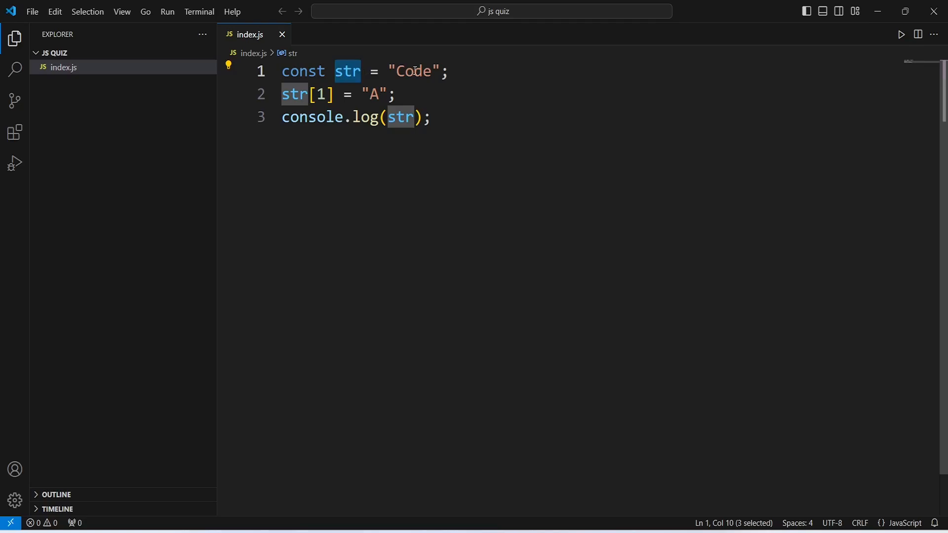
pyautogui.doubleClick(414, 71)
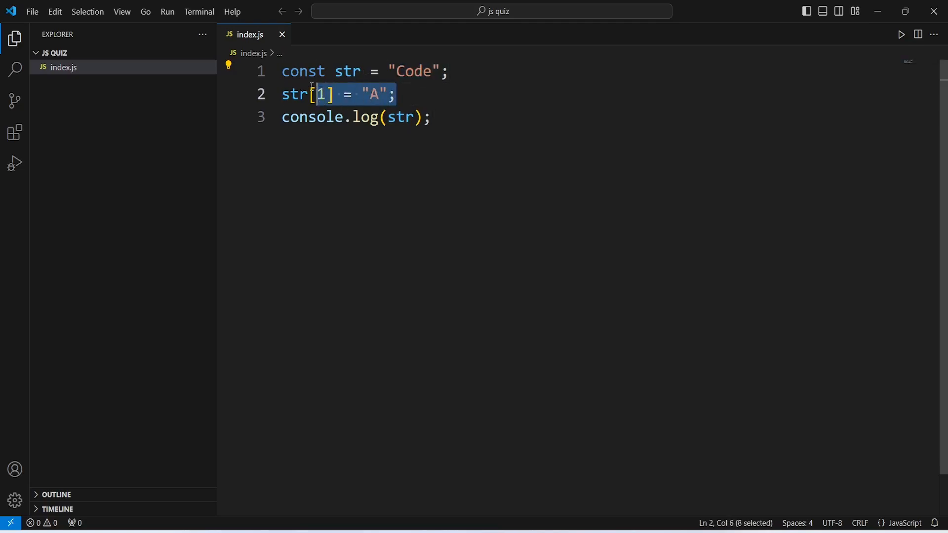
pyautogui.doubleClick(294, 94)
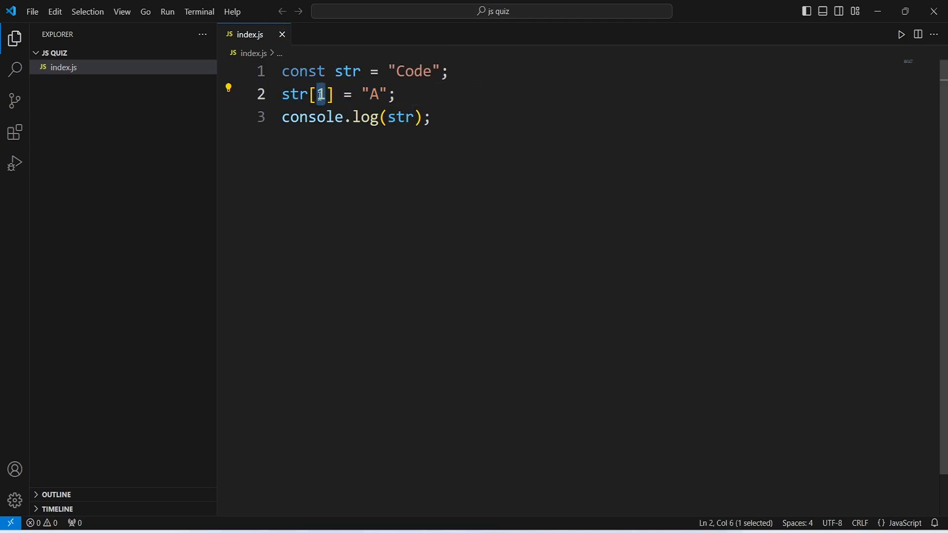
pyautogui.doubleClick(374, 94)
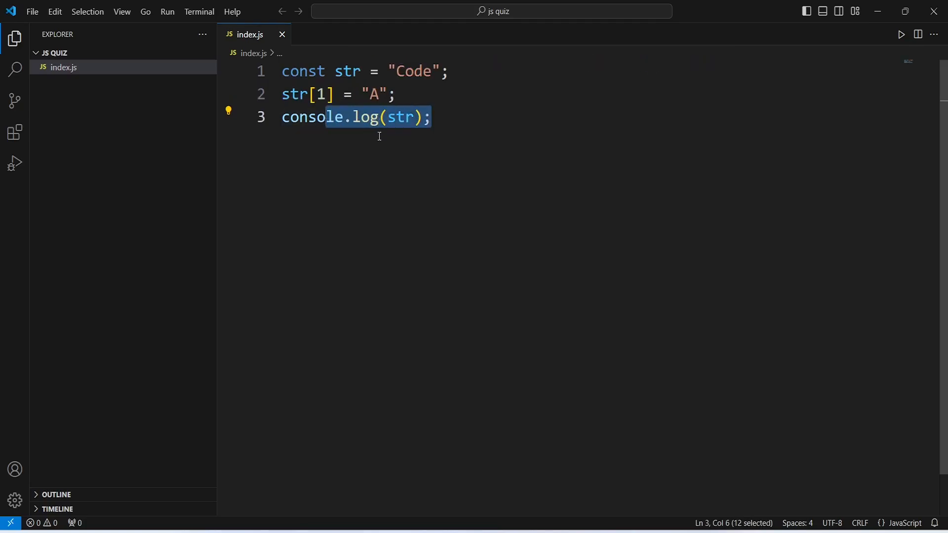
pyautogui.moveTo(399, 116)
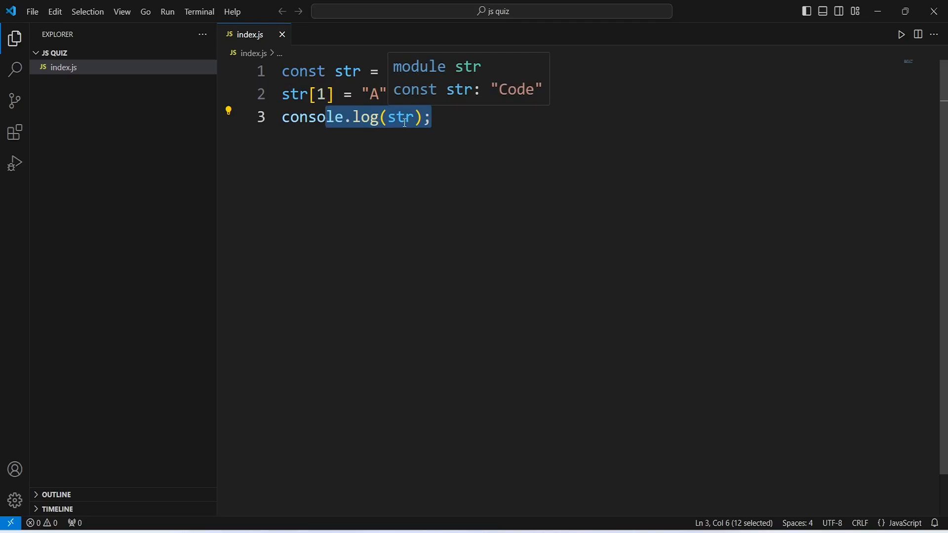
# Step: Append the comment // str = "Code" to line 1 of index.js
pyautogui.write('"Code";')
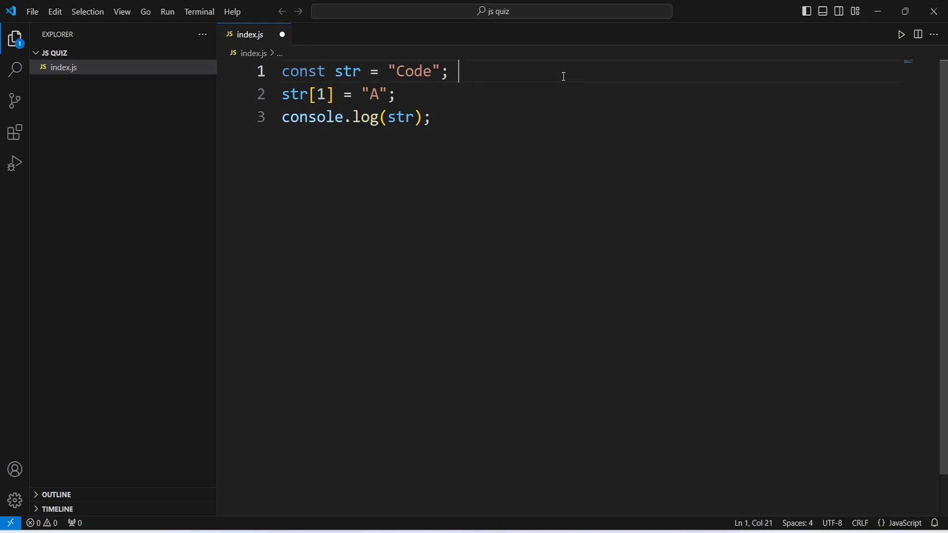
pyautogui.write('// str = "Code"')
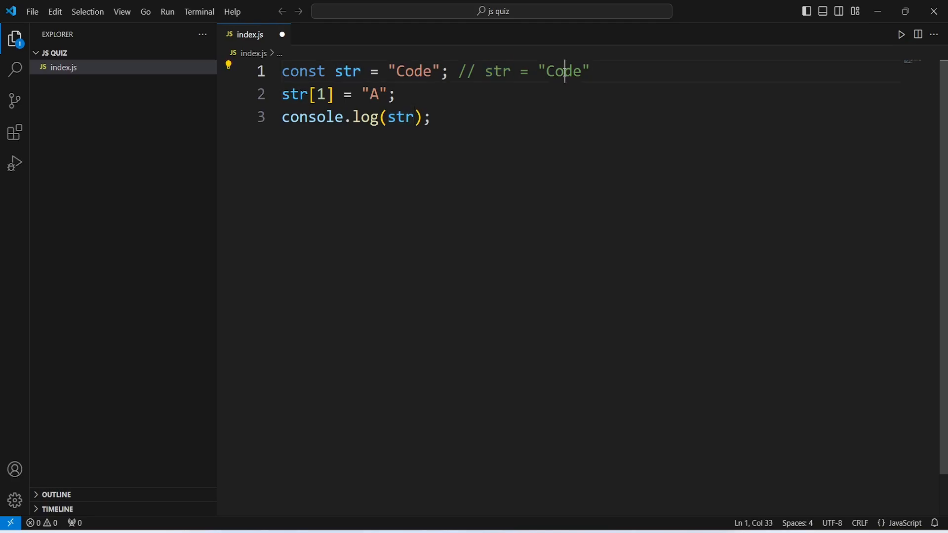
pyautogui.click(523, 95)
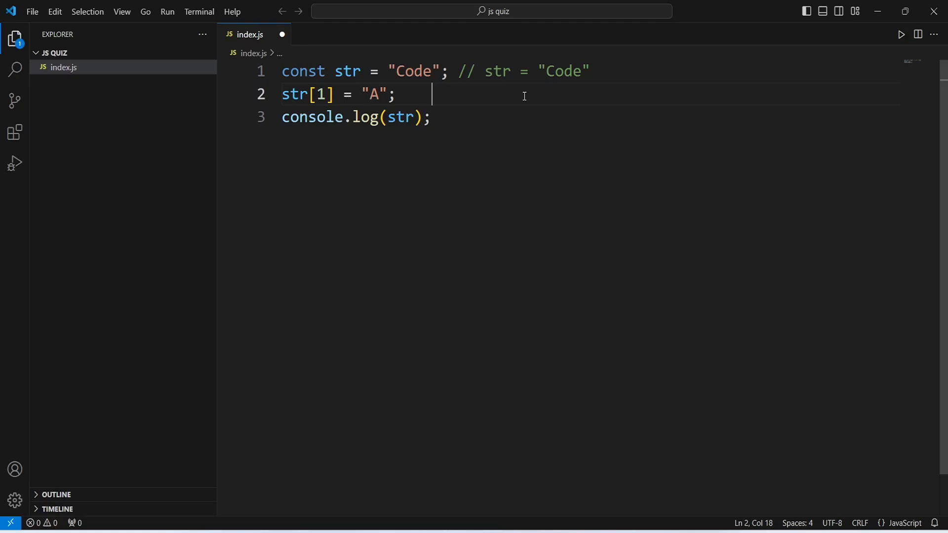
pyautogui.moveTo(555, 103)
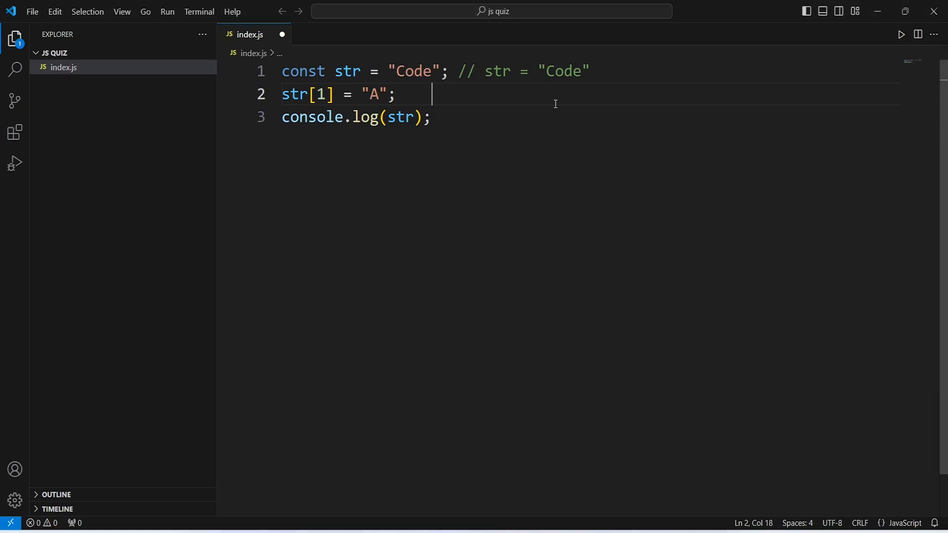
# Step: Add comments // No change, str is still "Code" on line 2 and // Output: "Code" on line 3
pyautogui.write('// No change, str is still "Code"')
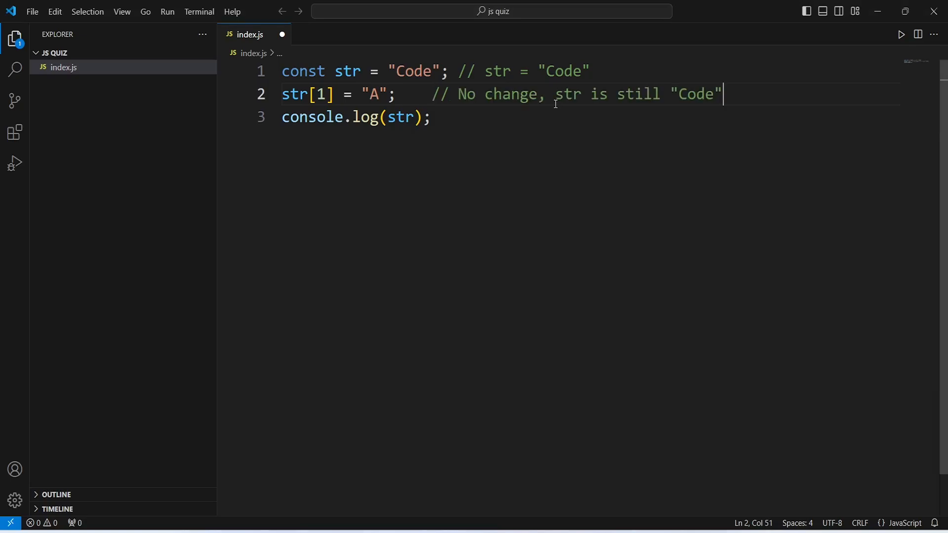
pyautogui.doubleClick(567, 94)
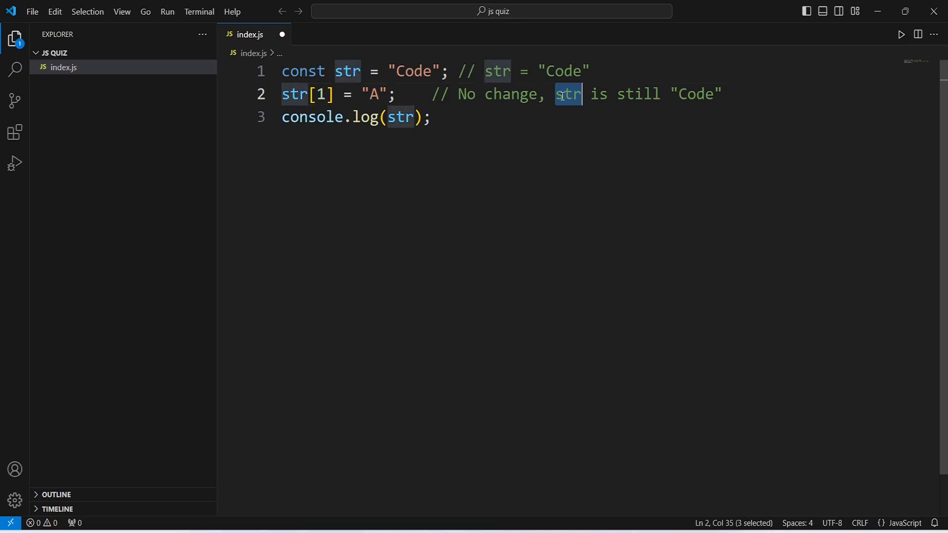
pyautogui.click(431, 117)
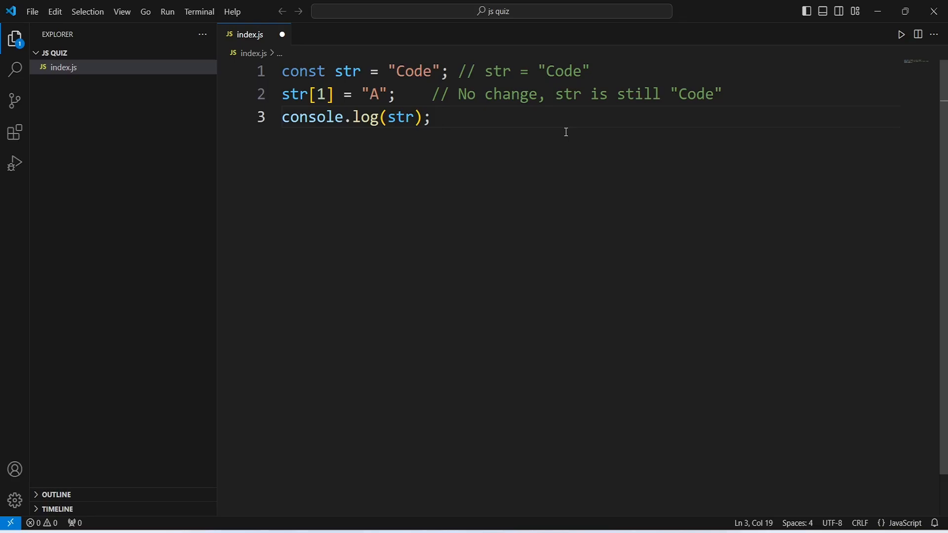
pyautogui.write('// Output: "Code"')
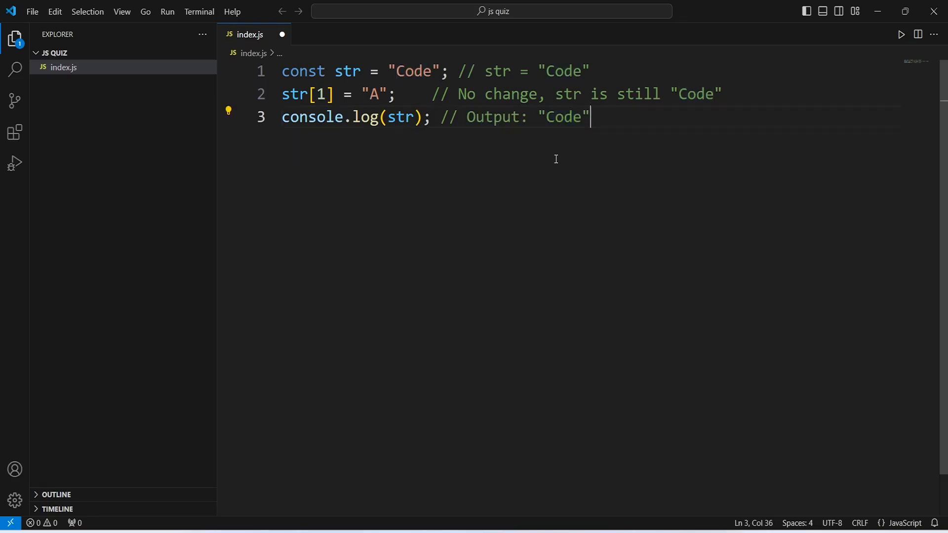